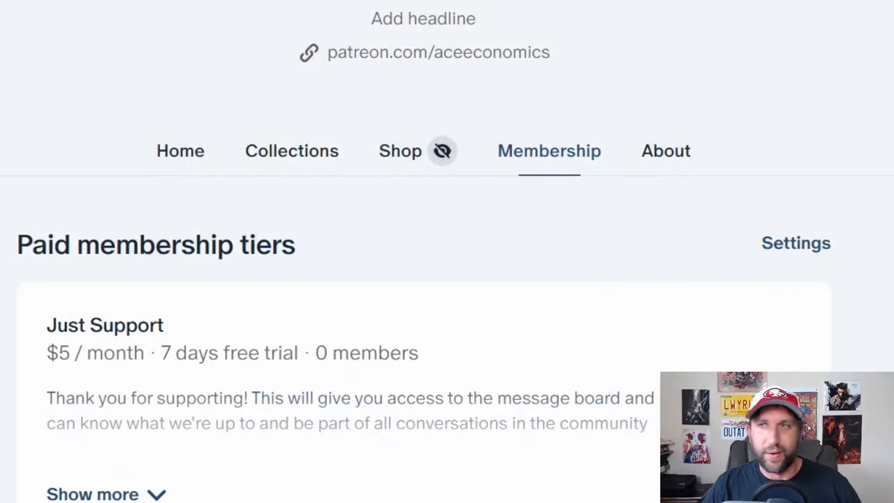
- Scroll the Membership page past the profile header to the Just Support ($5) and Financial Success ($10) tiers
{"action": "scroll", "scroll_direction": "up", "scroll_amount": 3}
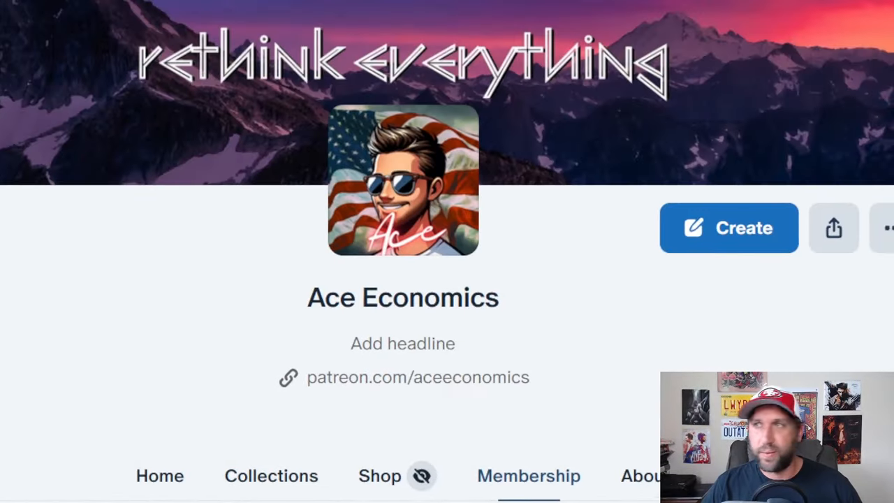
{"action": "scroll", "scroll_direction": "down", "scroll_amount": 3}
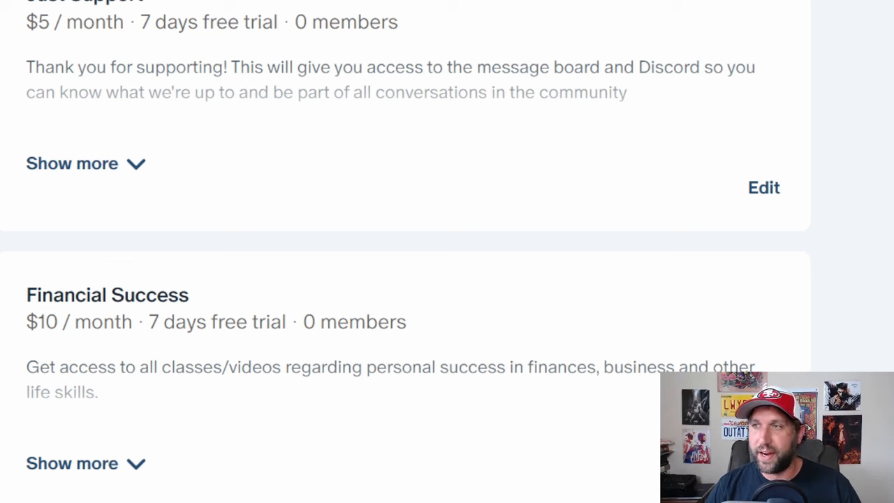
{"action": "mouse_move", "coordinate": [101, 324]}
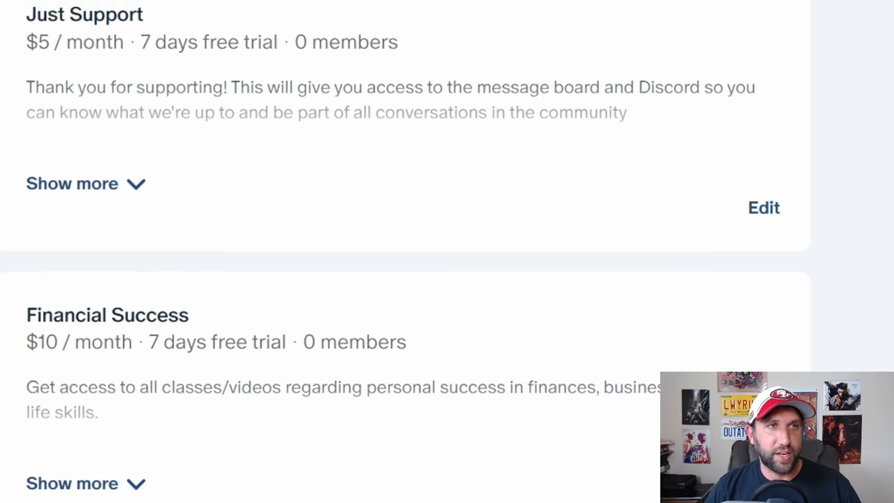
- Scroll down so the Financial Success card and the top of Spiritual Growth show
{"action": "scroll", "scroll_direction": "down", "scroll_amount": 3}
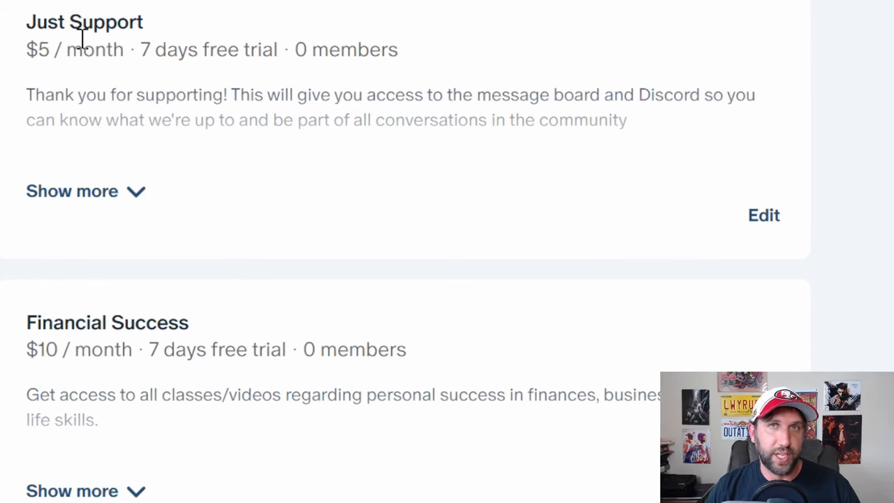
{"action": "mouse_move", "coordinate": [472, 43]}
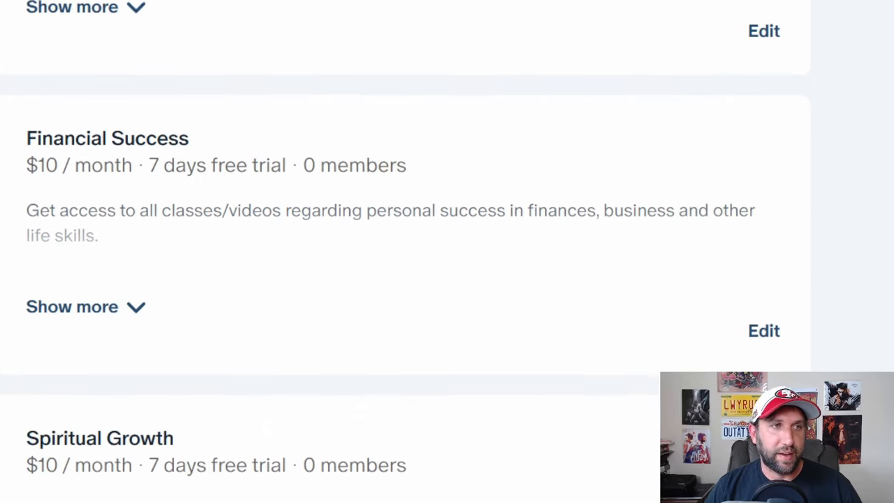
- Scroll to the $10 Spiritual Growth tier, briefly highlighting its name and price text
{"action": "scroll", "scroll_direction": "down", "scroll_amount": 3}
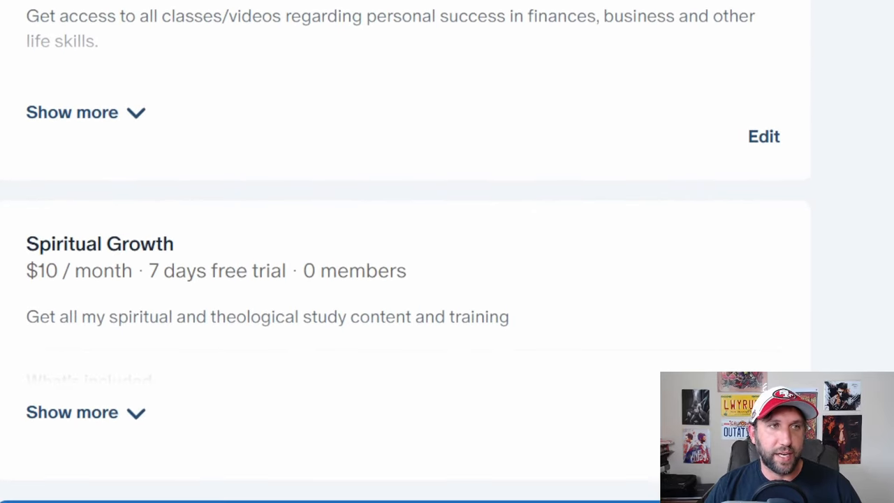
{"action": "left_click_drag", "start_coordinate": [25, 243], "coordinate": [230, 270]}
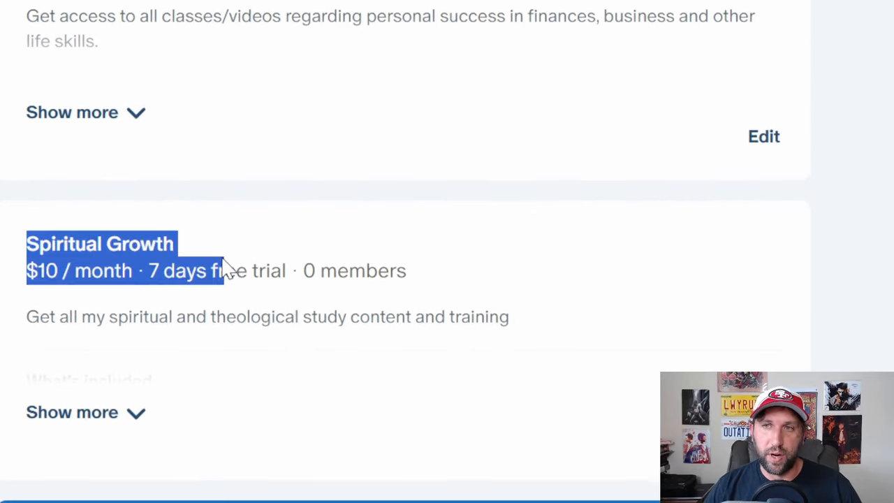
{"action": "left_click", "coordinate": [446, 245]}
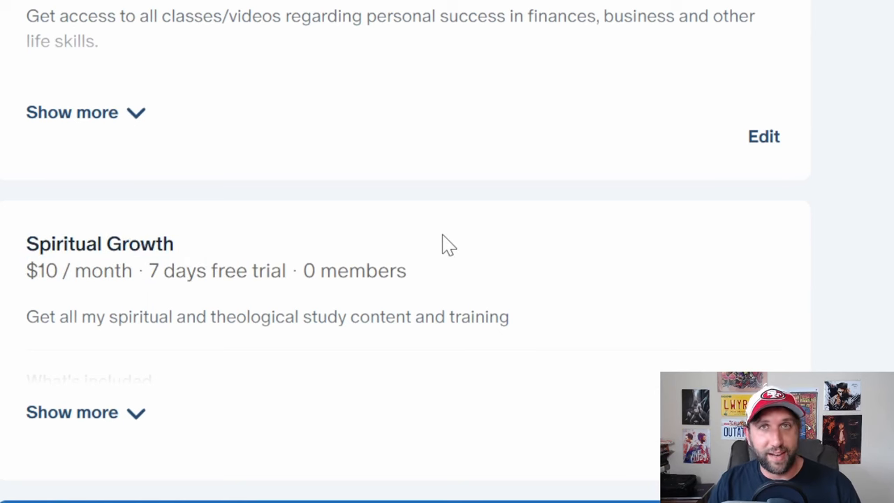
{"action": "mouse_move", "coordinate": [538, 180]}
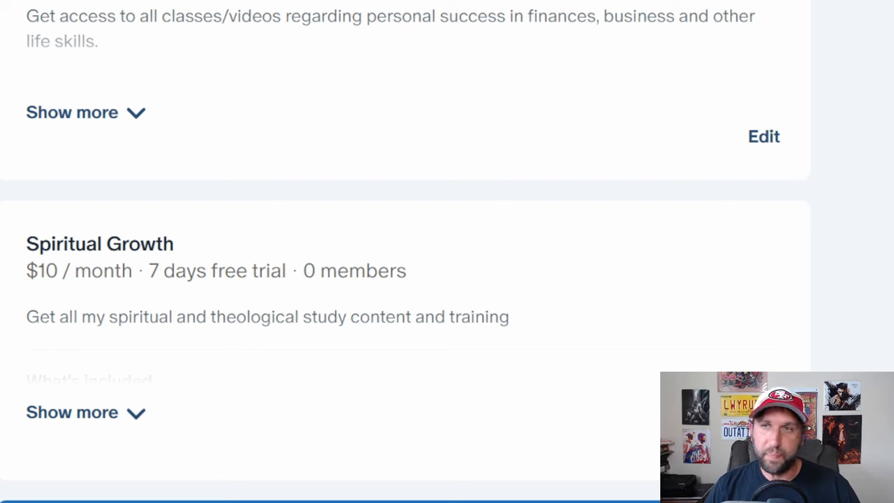
{"action": "mouse_move", "coordinate": [59, 276]}
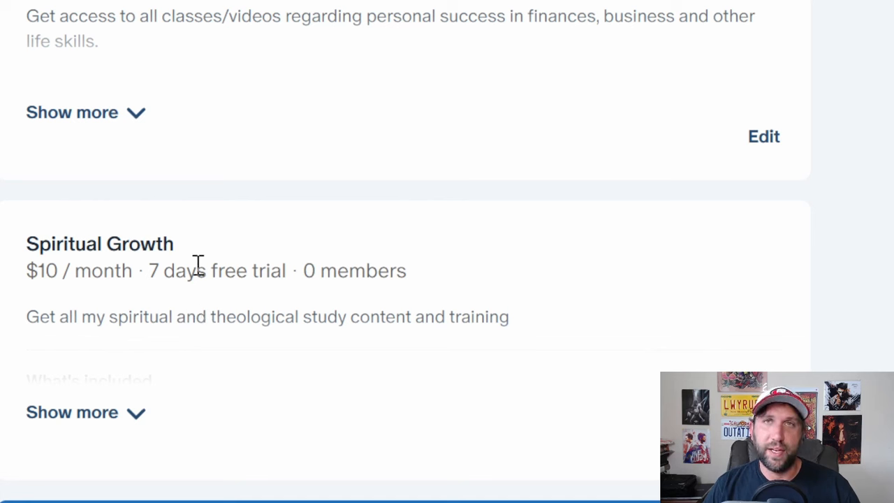
{"action": "mouse_move", "coordinate": [146, 327]}
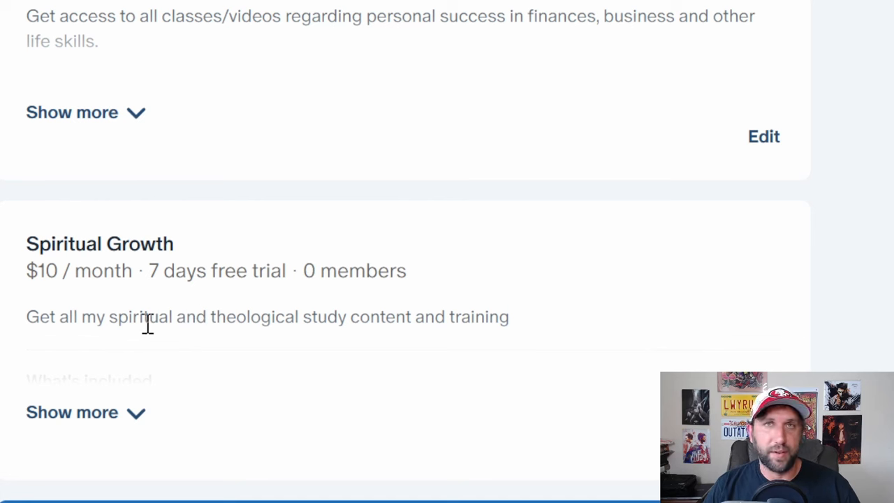
{"action": "mouse_move", "coordinate": [173, 361]}
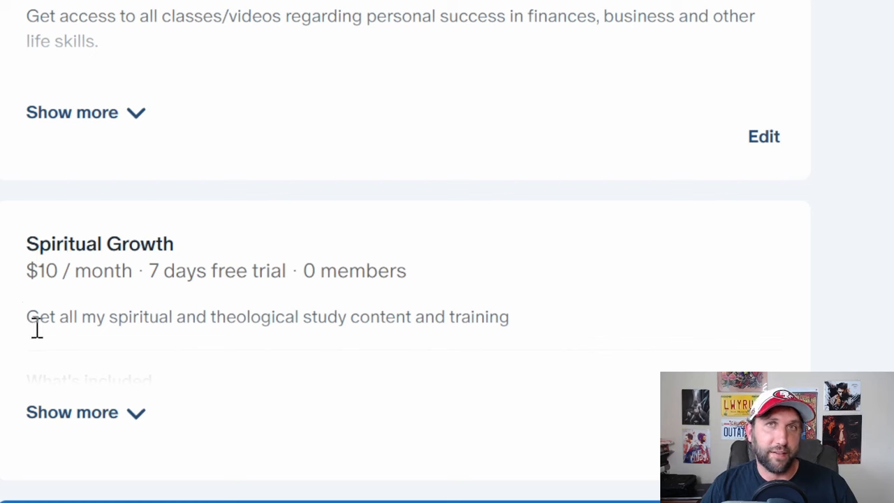
{"action": "mouse_move", "coordinate": [581, 391]}
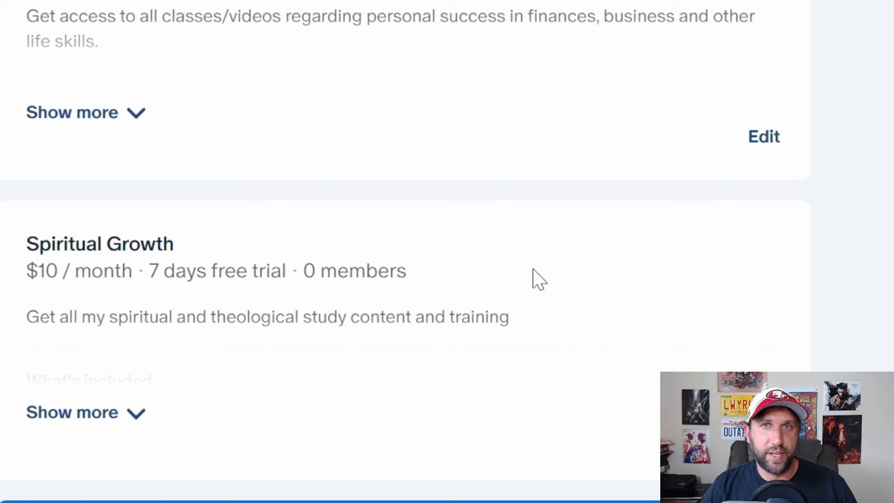
{"action": "mouse_move", "coordinate": [126, 252]}
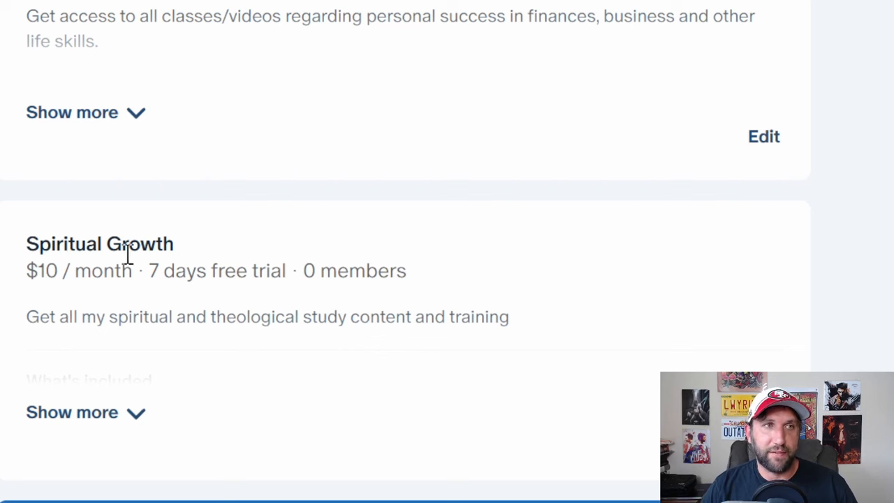
{"action": "mouse_move", "coordinate": [132, 278]}
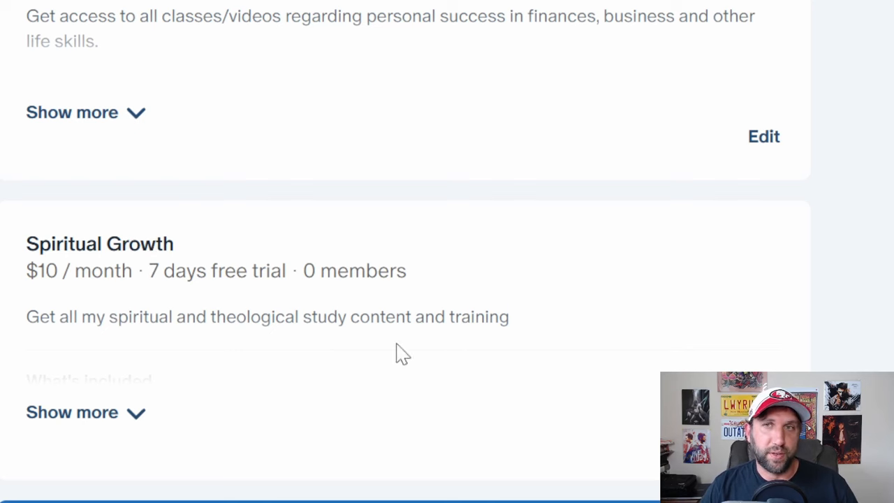
- Scroll down to the $20 Full Access card marked as the Highlighted Tier
{"action": "scroll", "scroll_direction": "down", "scroll_amount": 3}
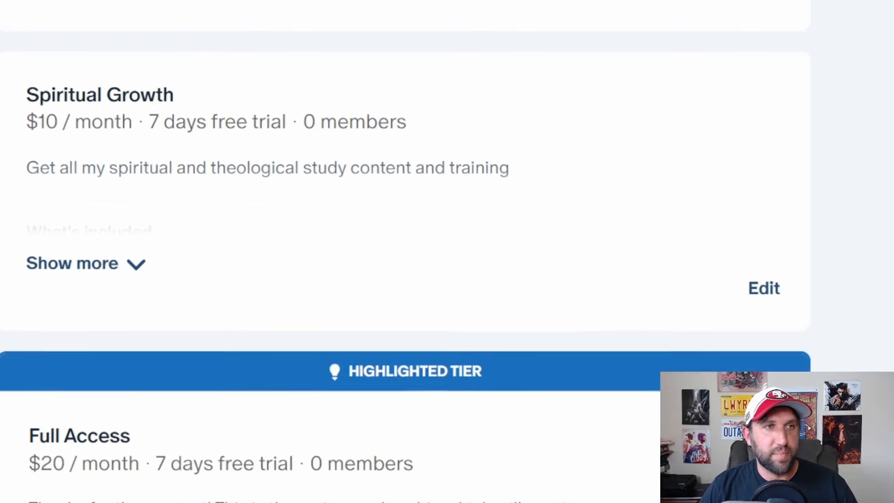
{"action": "scroll", "scroll_direction": "down", "scroll_amount": 3}
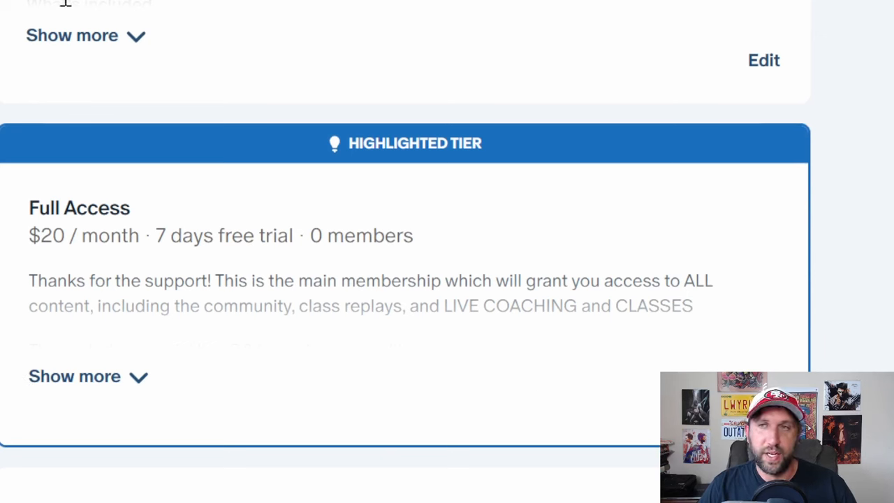
{"action": "mouse_move", "coordinate": [299, 89]}
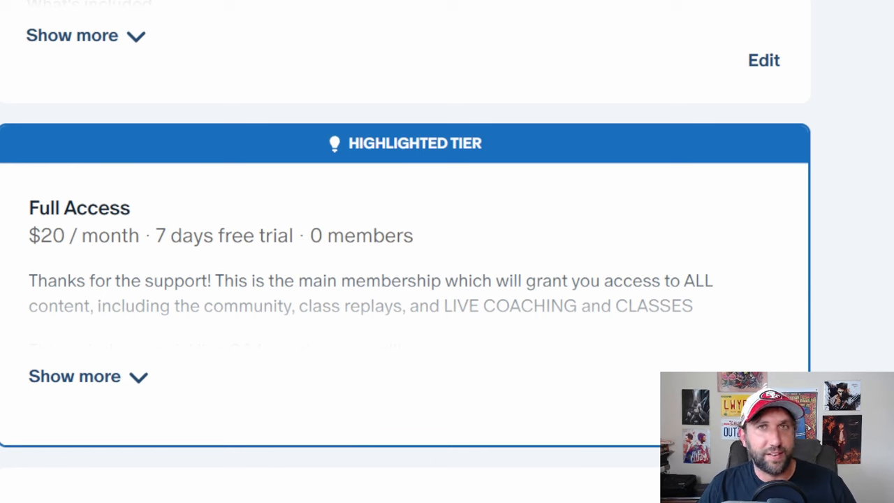
{"action": "mouse_move", "coordinate": [811, 282]}
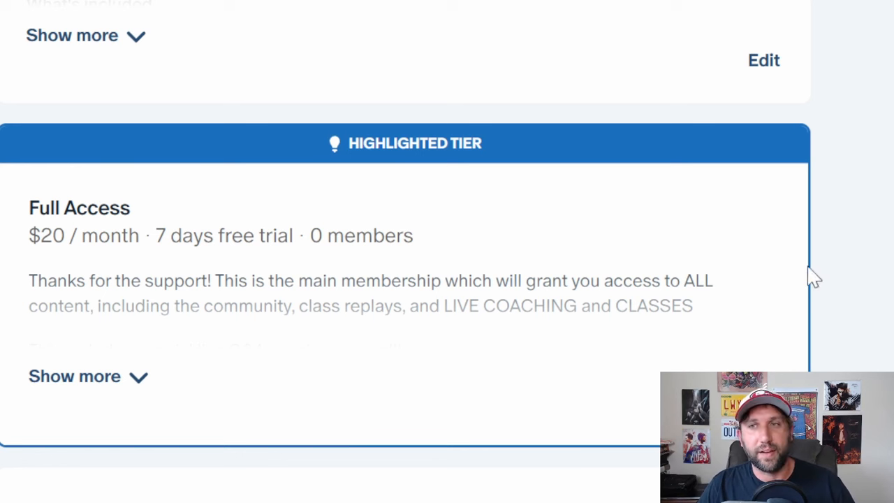
{"action": "mouse_move", "coordinate": [39, 299]}
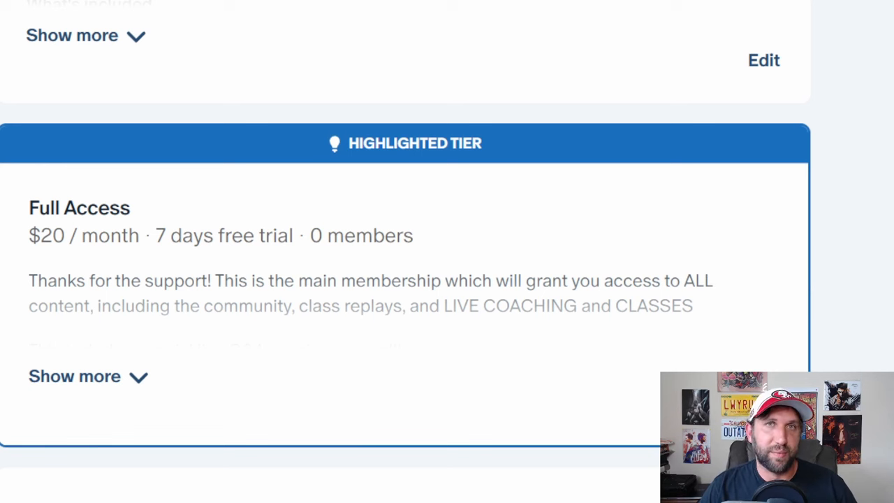
{"action": "mouse_move", "coordinate": [53, 243]}
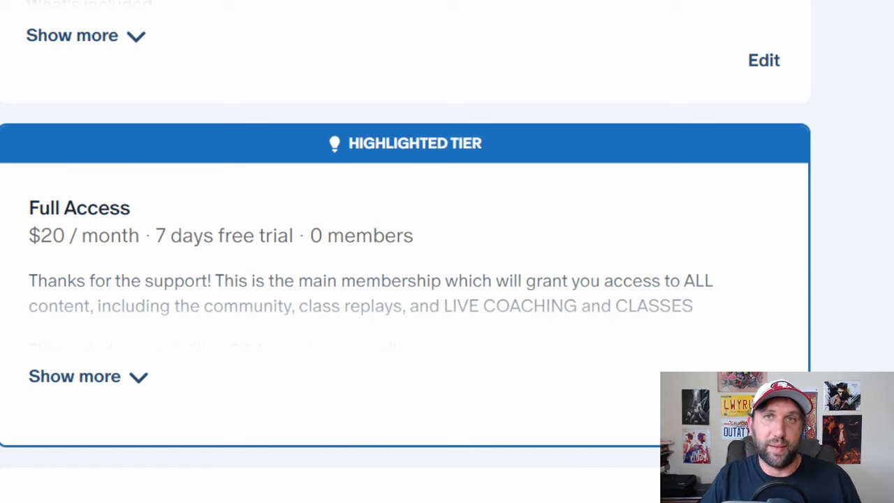
- Scroll to the bottom past Premium Access ($100) and Sponsor Support ($500) to the Add a tier button
{"action": "scroll", "scroll_direction": "down", "scroll_amount": 3}
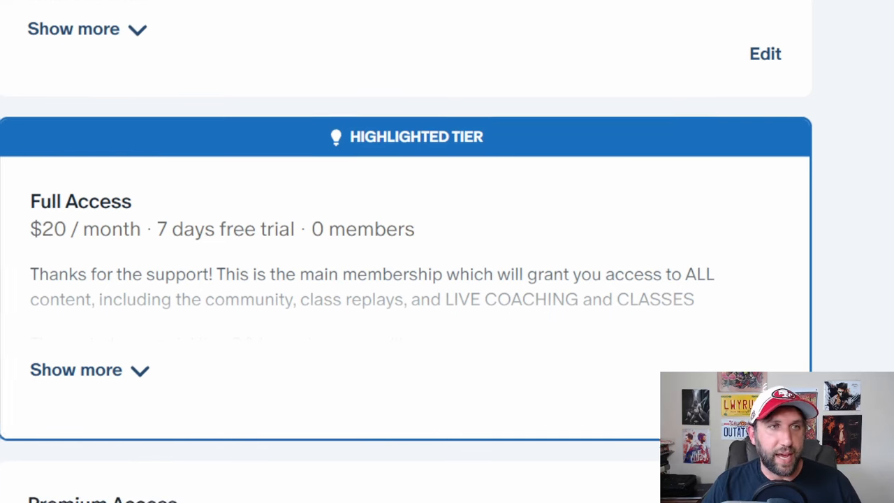
{"action": "scroll", "scroll_direction": "down", "scroll_amount": 3}
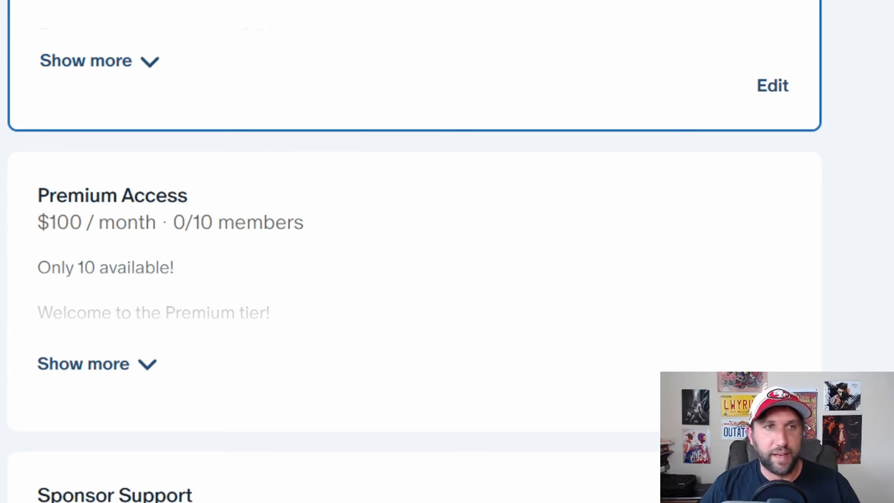
{"action": "scroll", "scroll_direction": "down", "scroll_amount": 3}
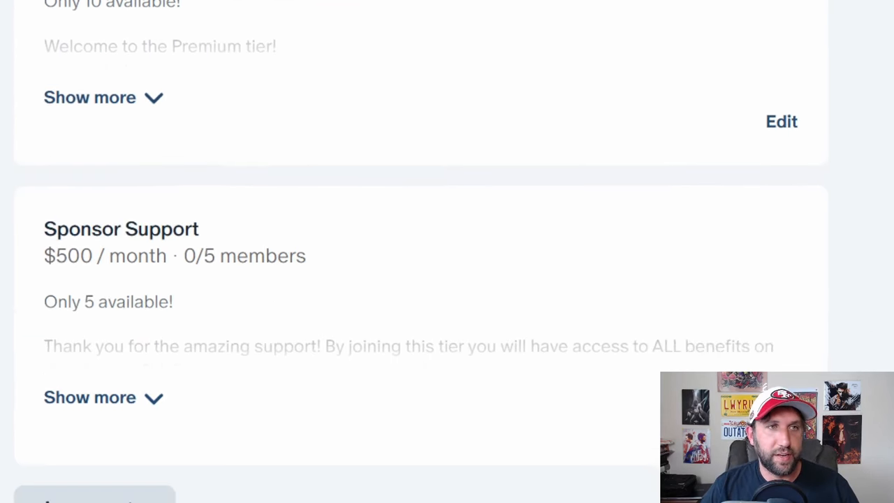
{"action": "scroll", "scroll_direction": "down", "scroll_amount": 3}
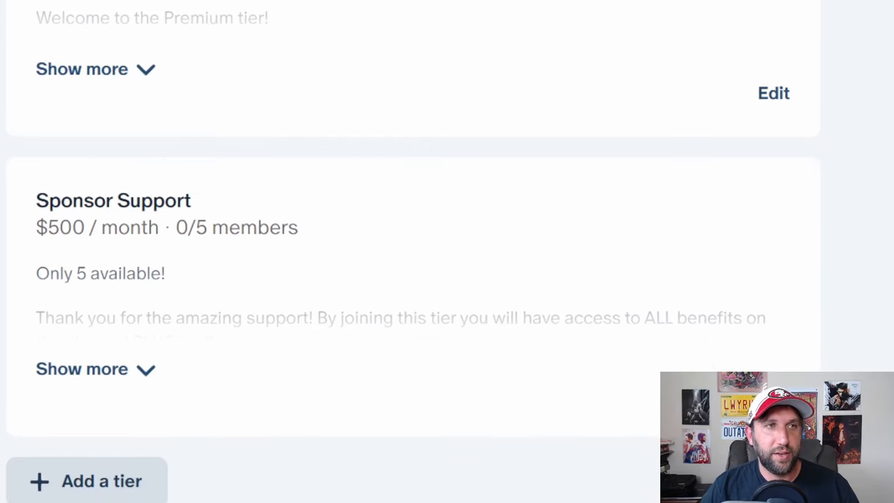